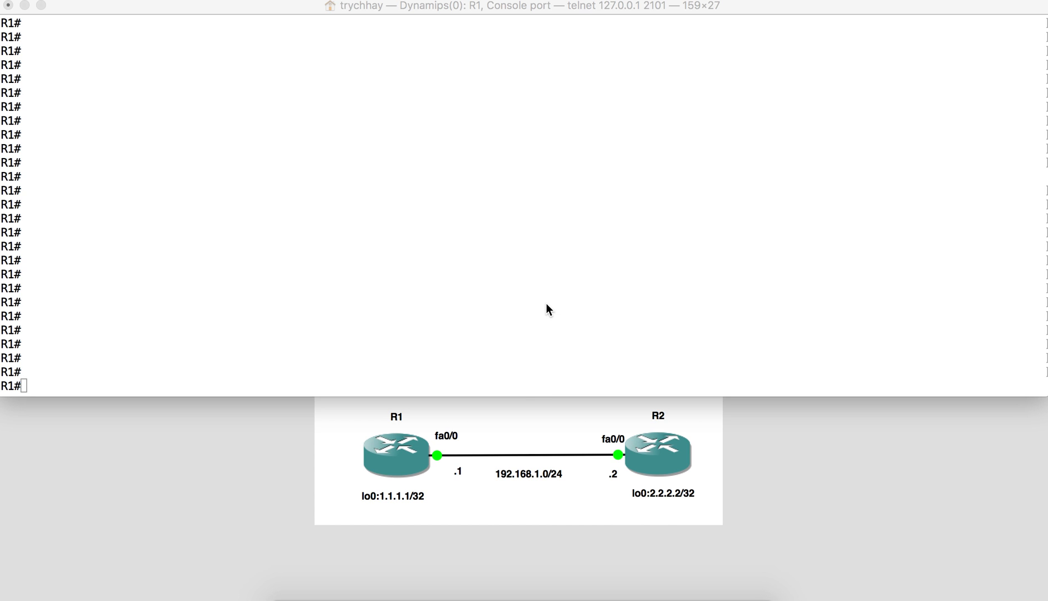
# Step: Run 'sh log' on R1 to show the logging status with its 8192-byte buffer
pyautogui.write('sh')
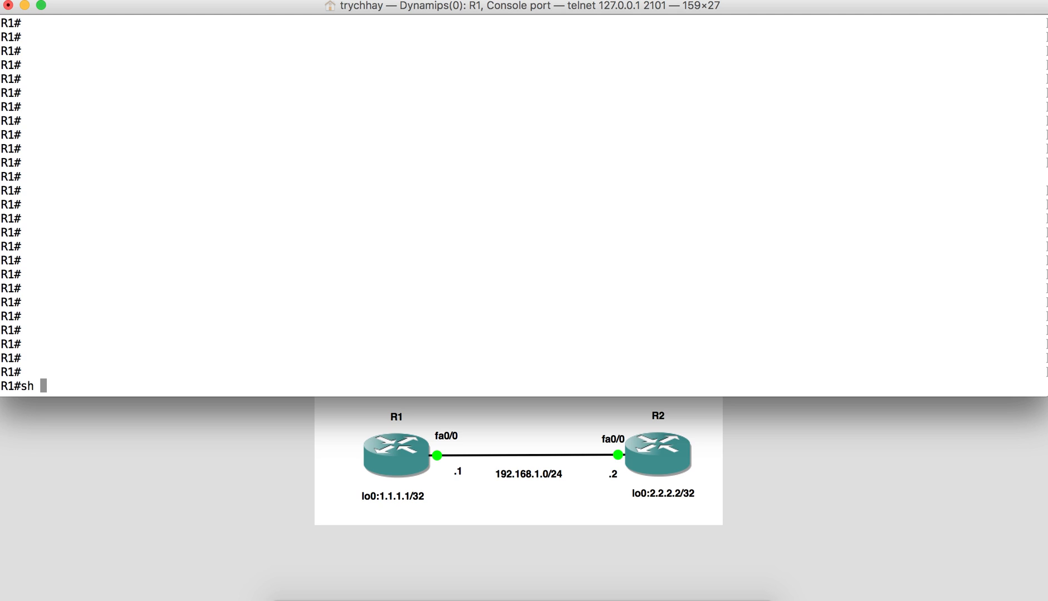
pyautogui.press('Enter')
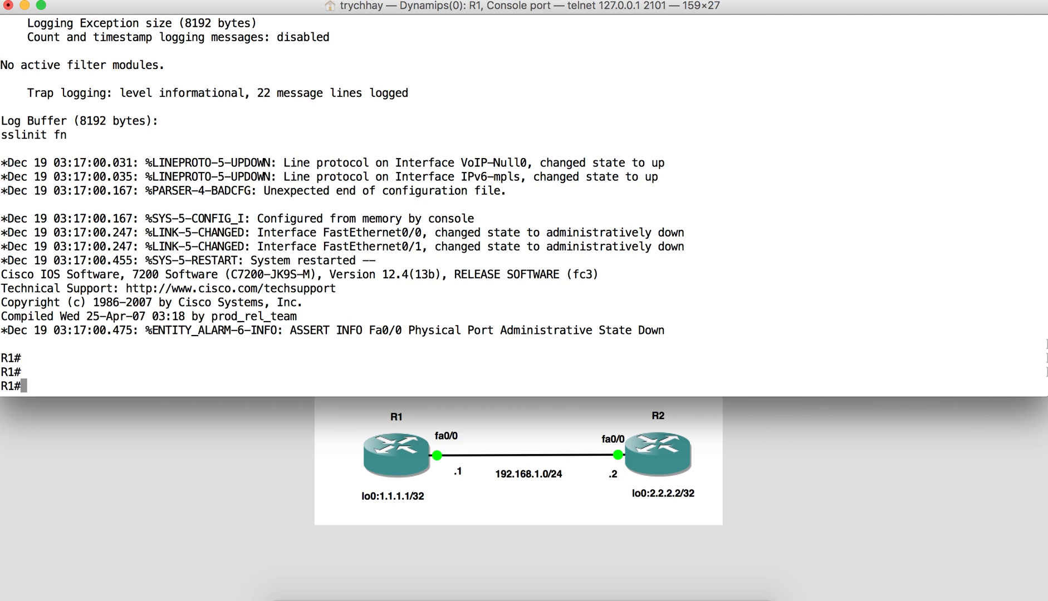
pyautogui.write('configure termina')
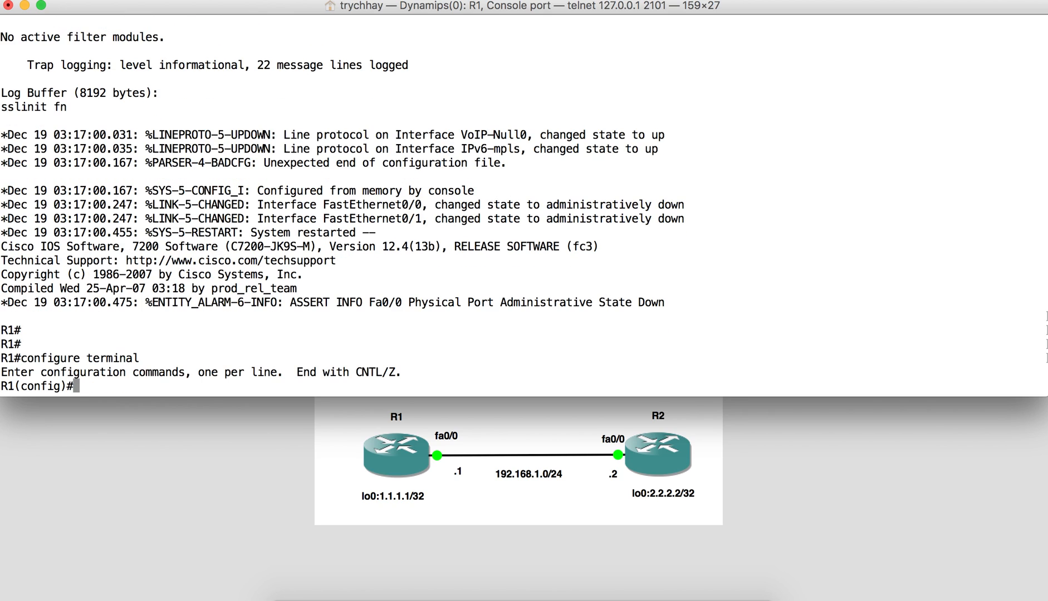
pyautogui.write('log')
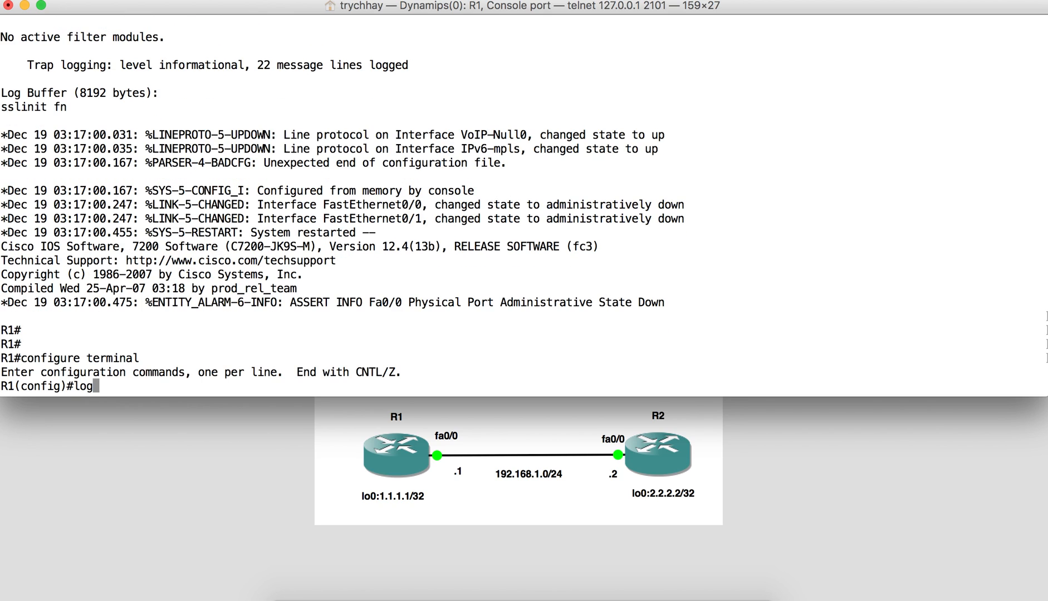
pyautogui.write('ging')
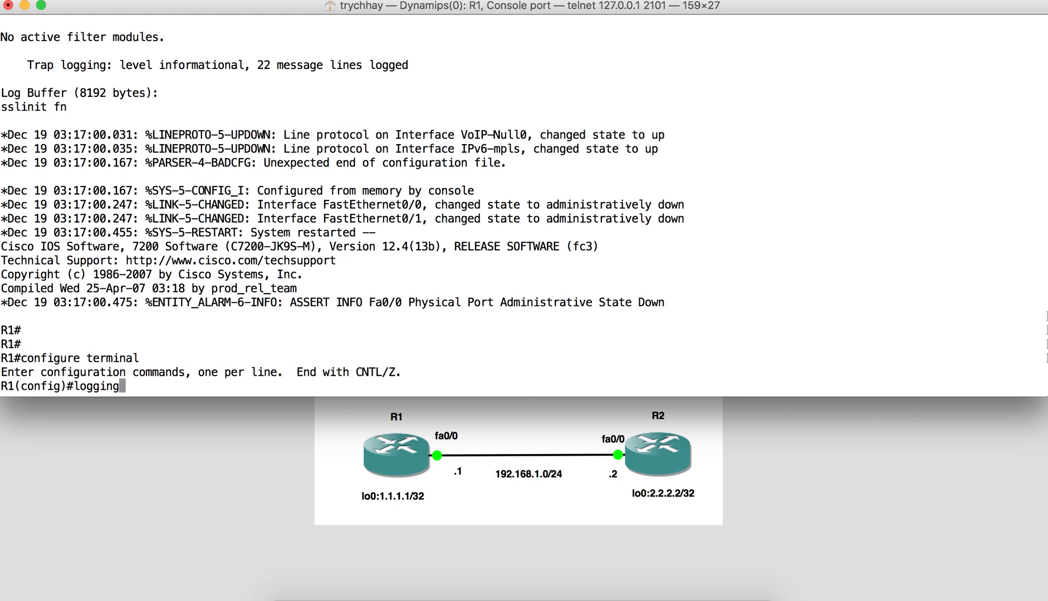
pyautogui.write('buff')
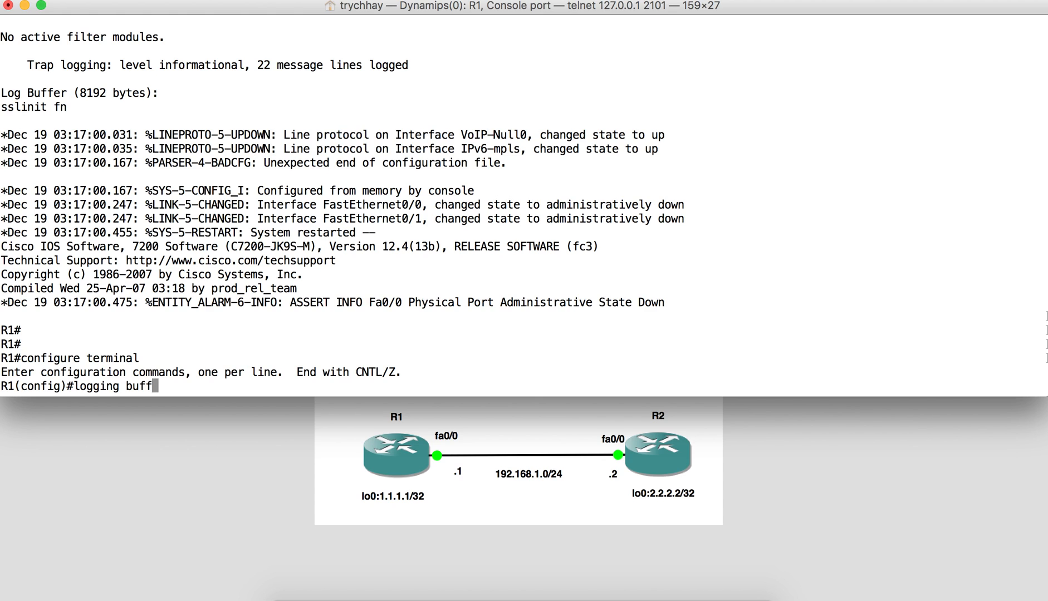
pyautogui.write('er')
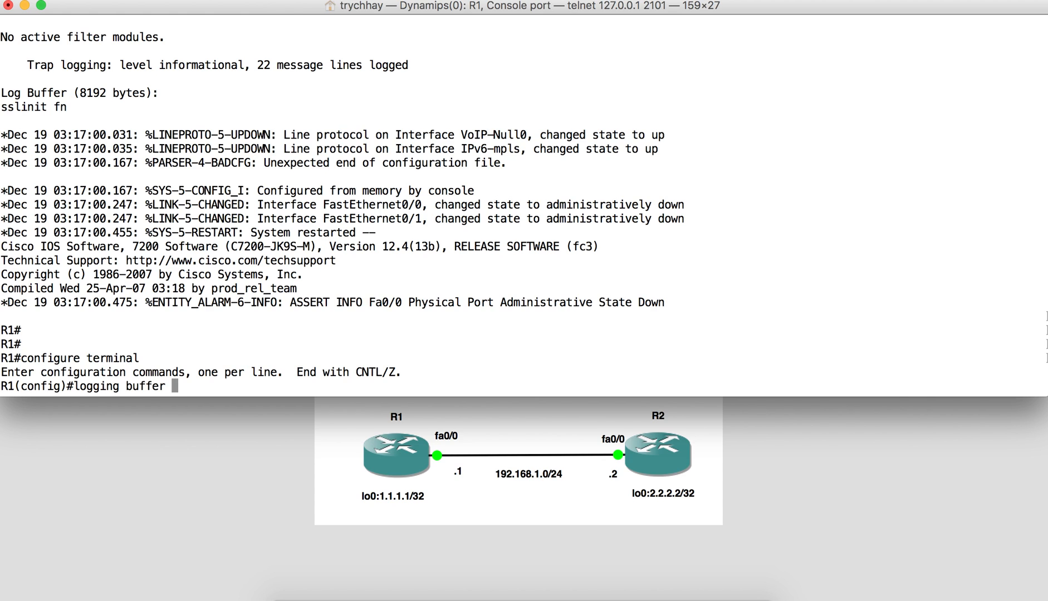
pyautogui.write('?')
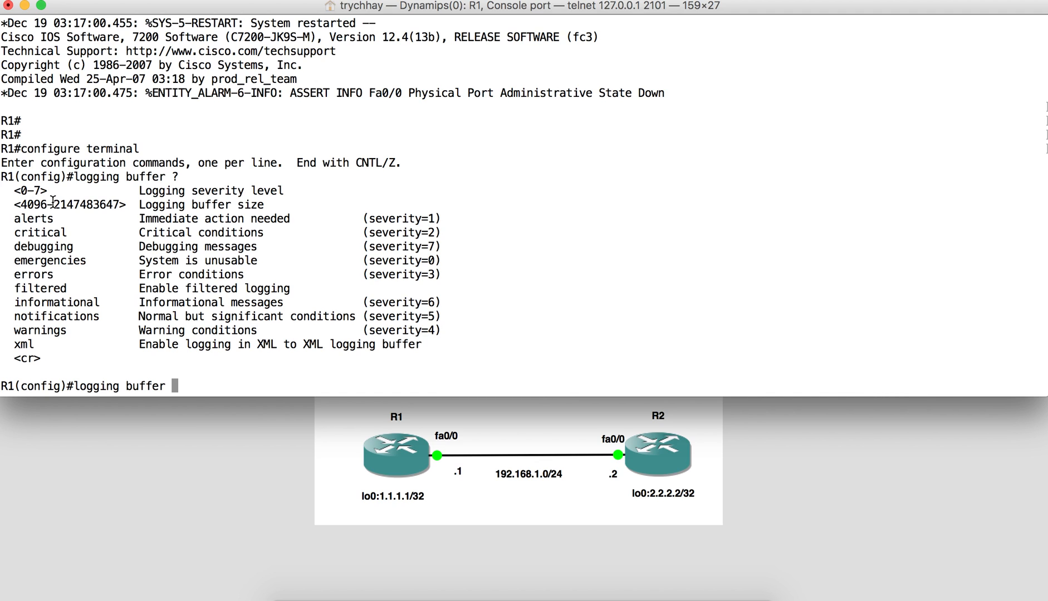
# Step: Set the logging buffer size to 16384 bytes in configuration mode
pyautogui.doubleClick(87, 205)
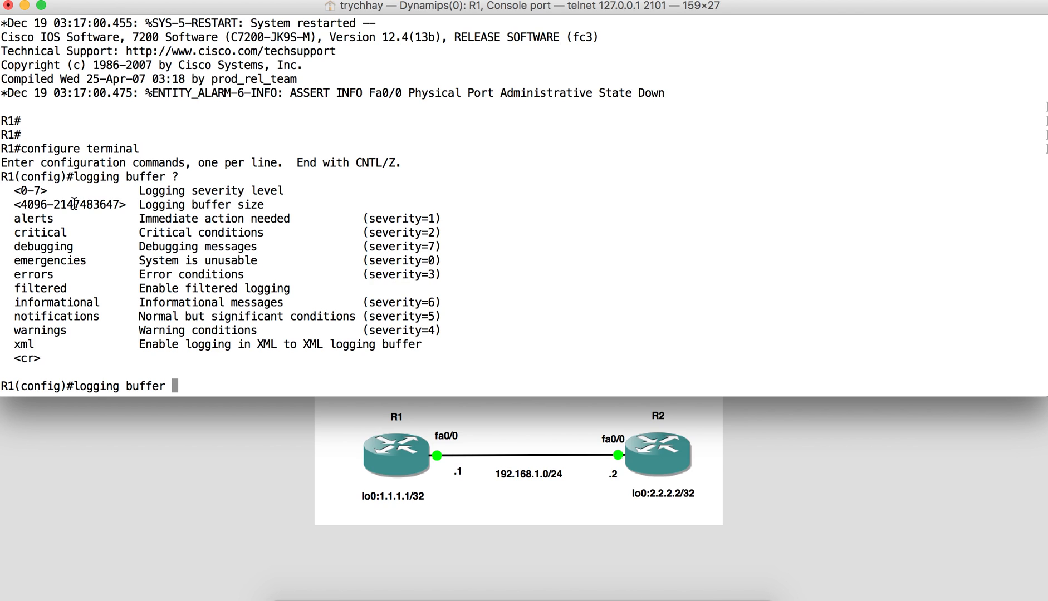
pyautogui.write('16')
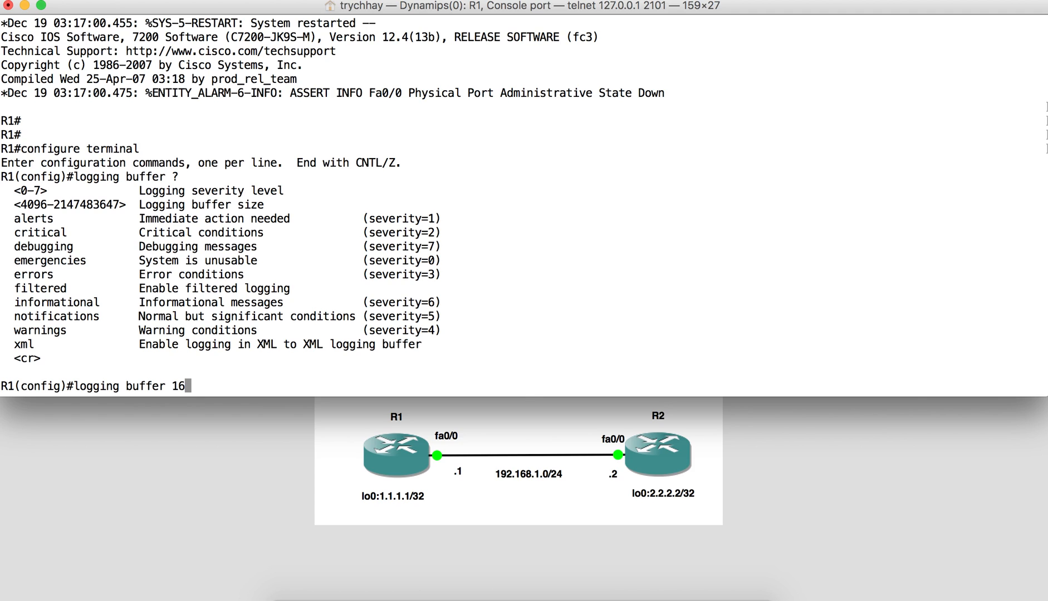
pyautogui.write('384')
pyautogui.write('sh log')
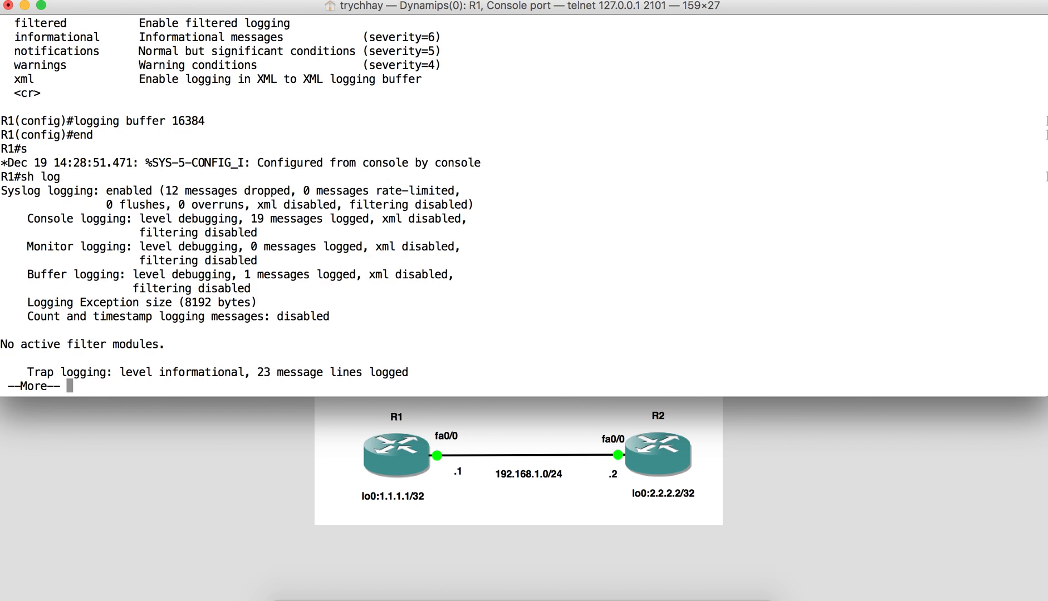
# Step: Page through 'show logging' and highlight the line confirming the 16384-byte log buffer, starting 'sh r'
pyautogui.press('space')
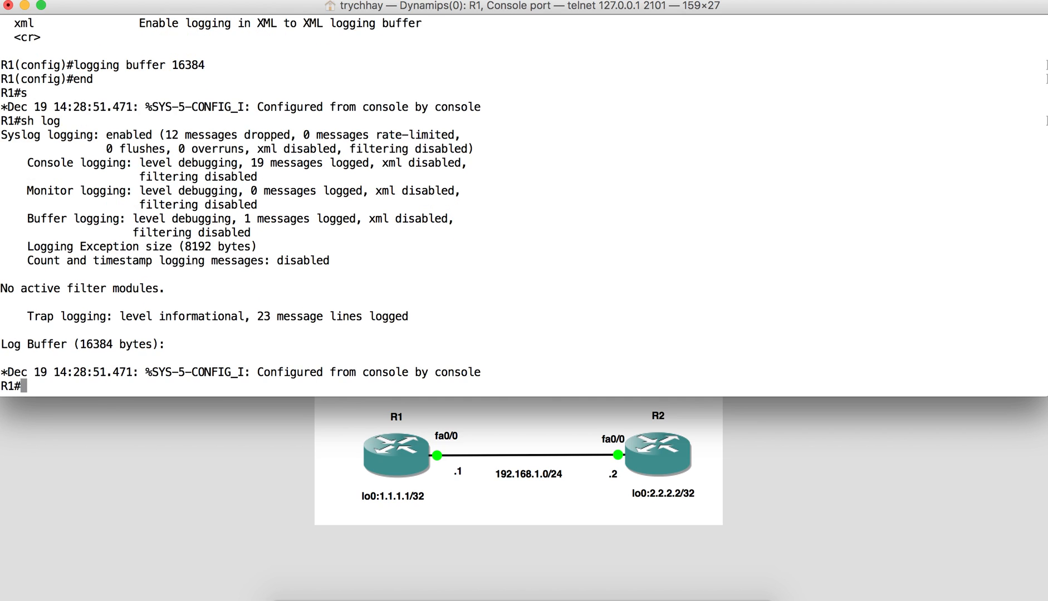
pyautogui.moveTo(90, 351)
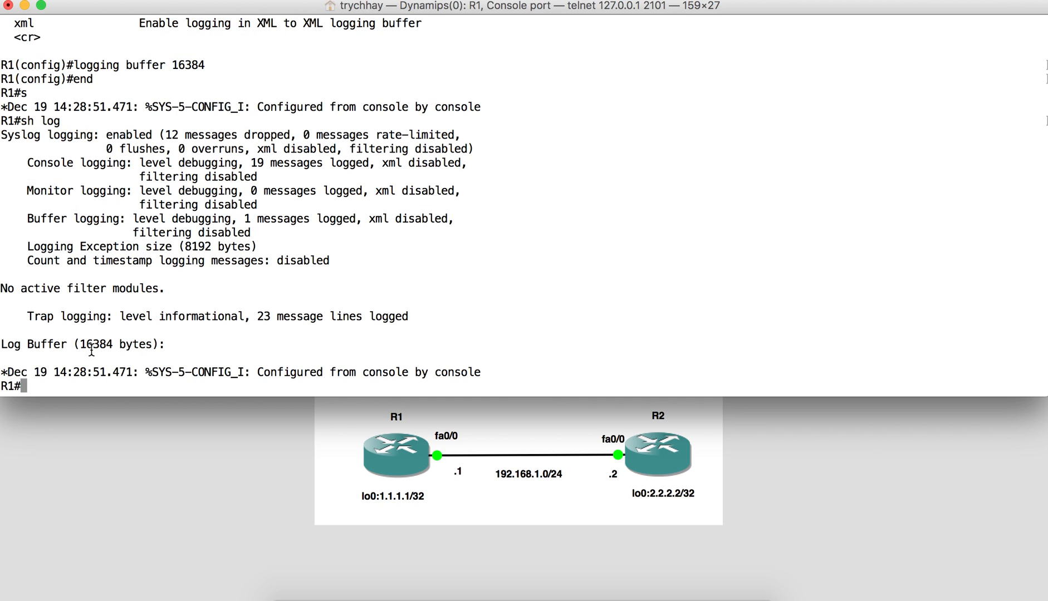
pyautogui.doubleClick(84, 344)
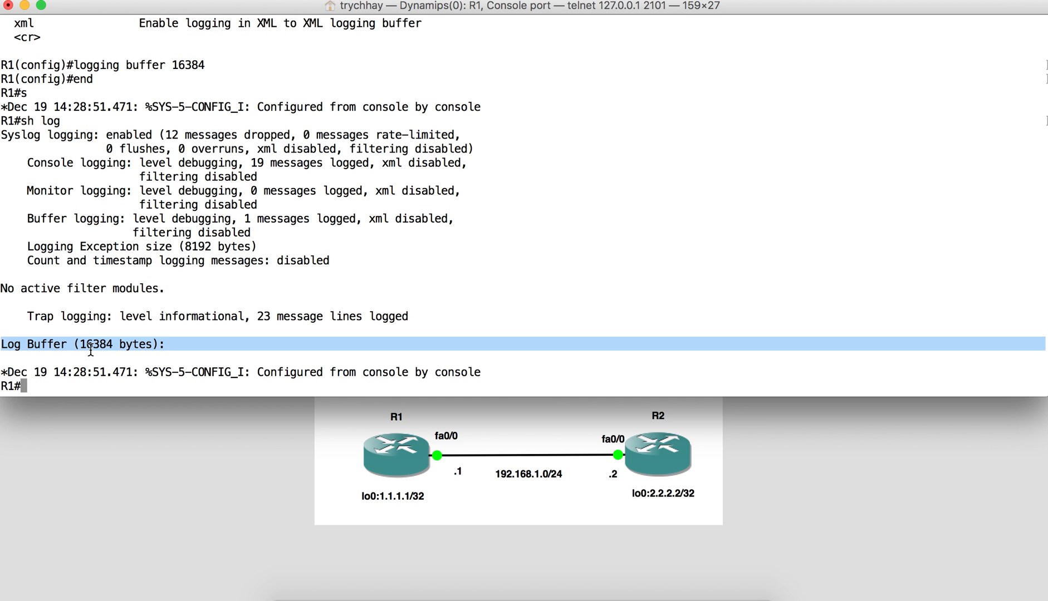
pyautogui.write('sh run | se')
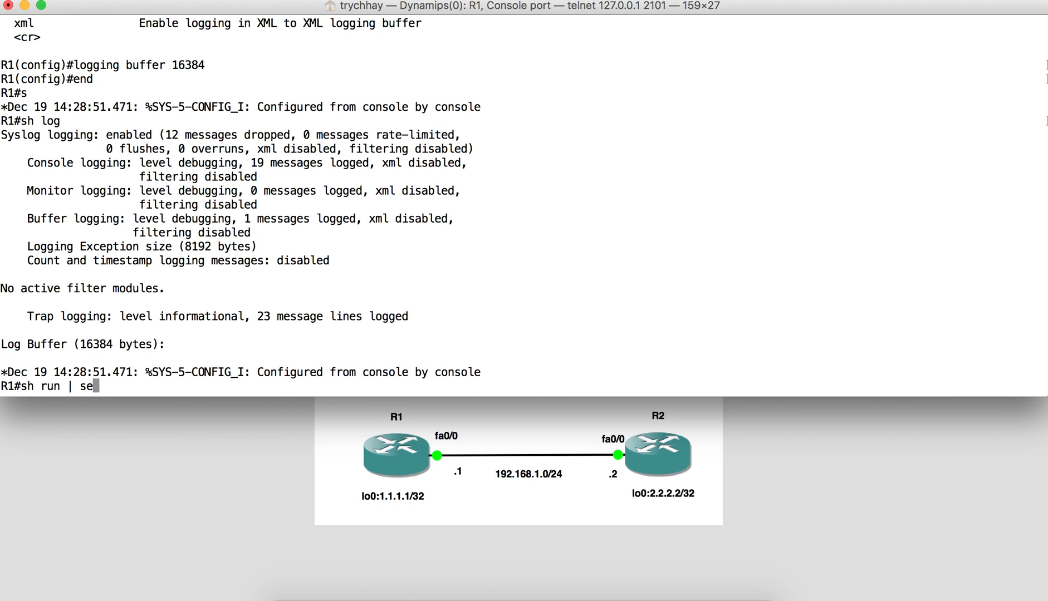
# Step: Complete the 'sh run | in logging' filter command at the R1# prompt without running it
pyautogui.write('in log')
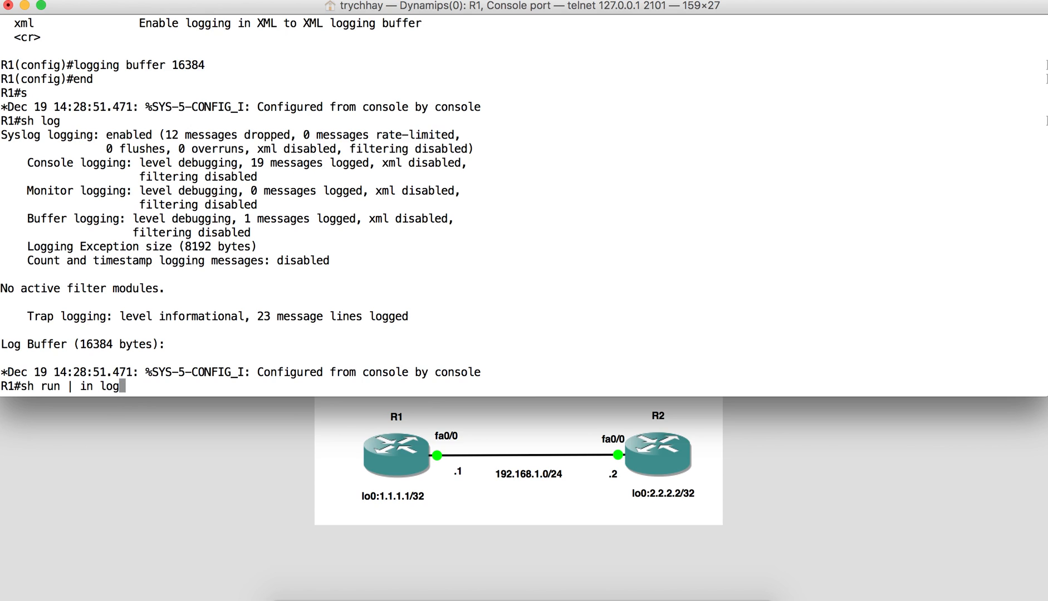
pyautogui.write('ging')
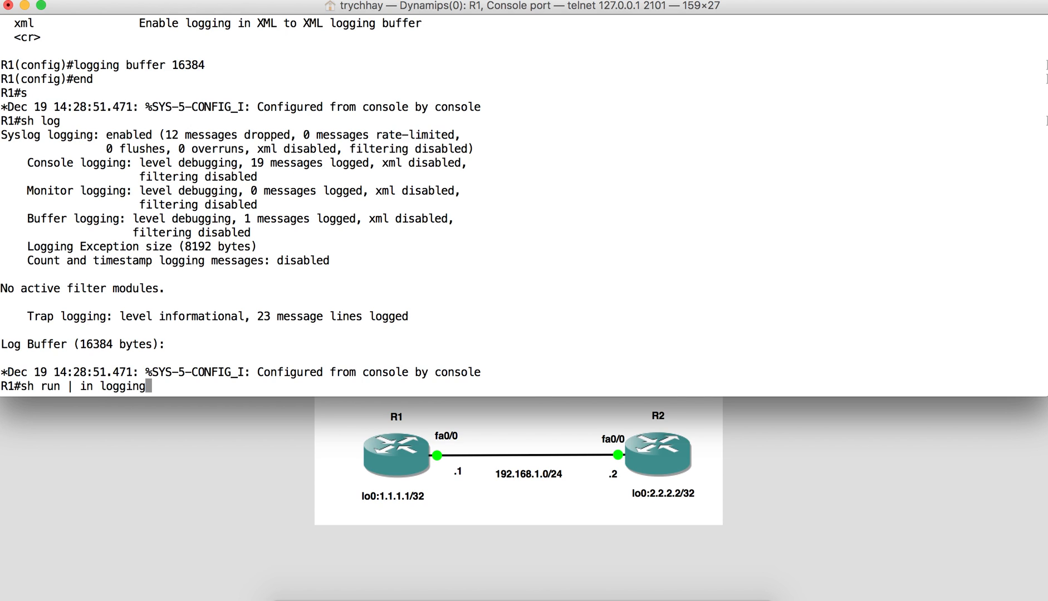